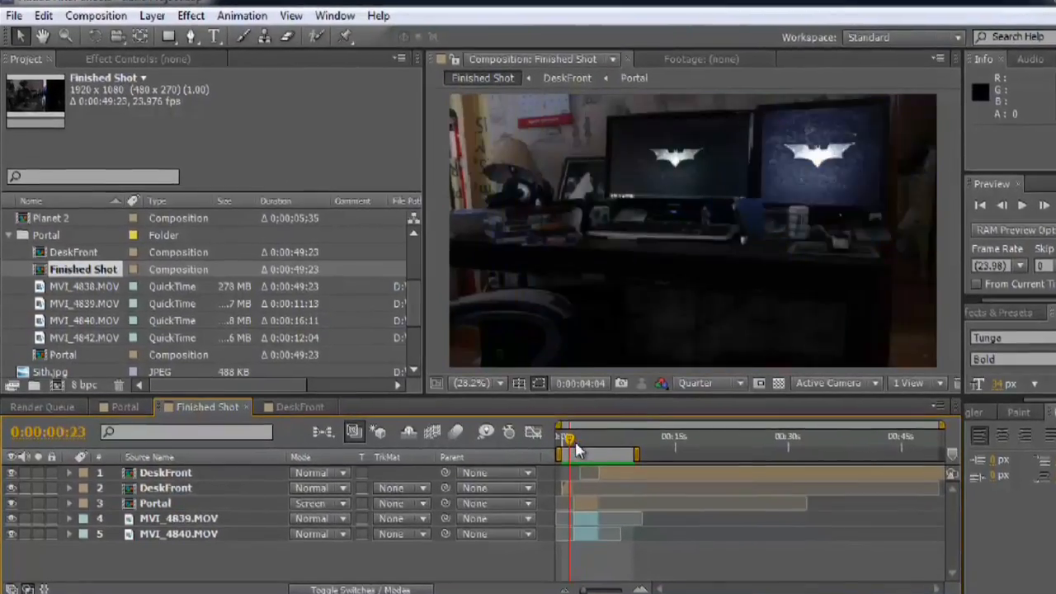
# - View the DeskFront composite and the MVI_4838.MOV layer's elliptical mask, then head to the Portal composition
pyautogui.click(301, 406)
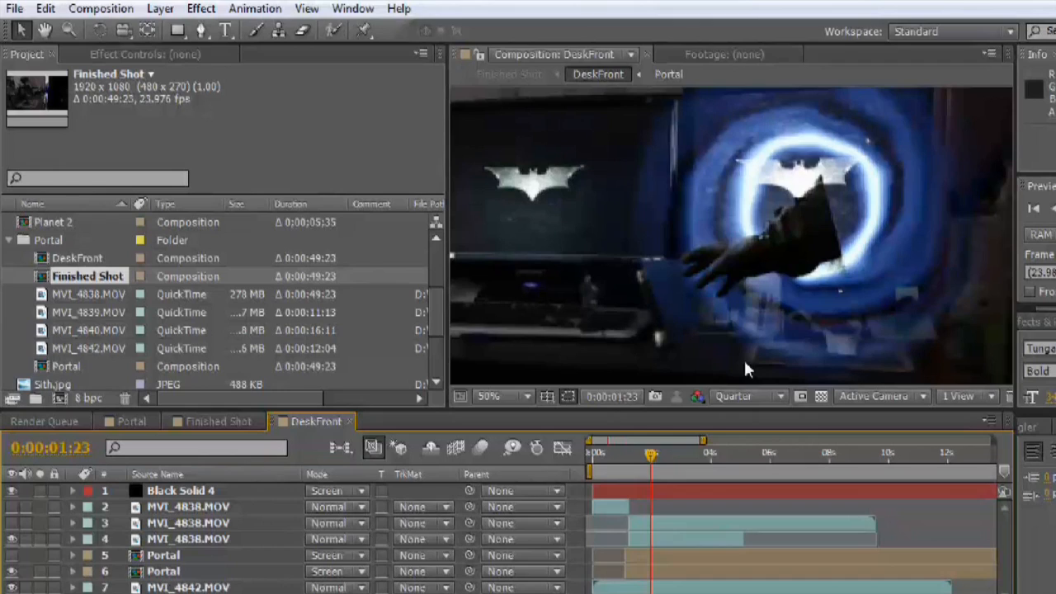
pyautogui.moveTo(733, 237)
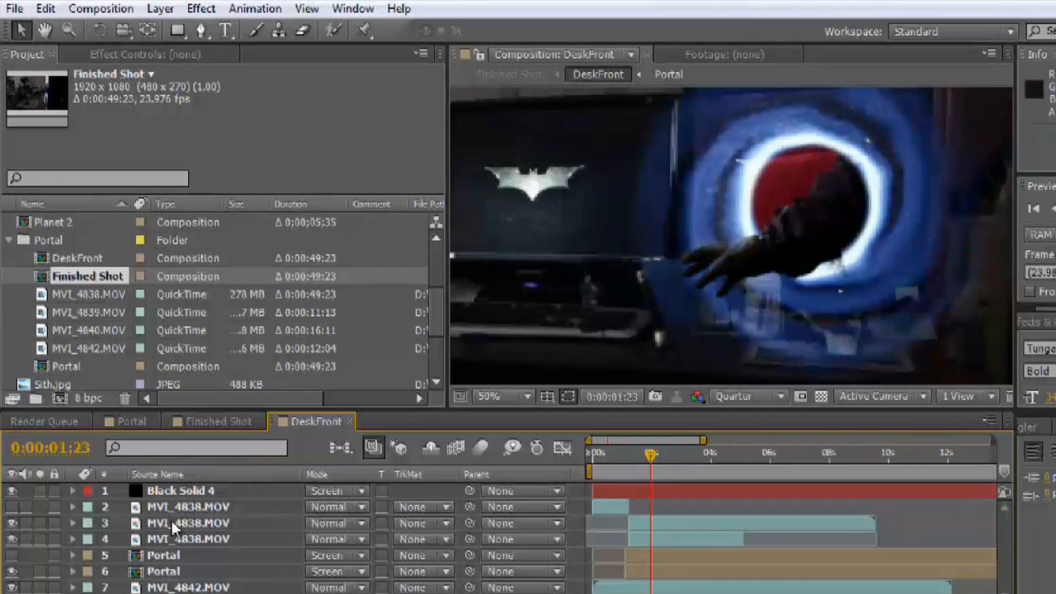
pyautogui.click(175, 523)
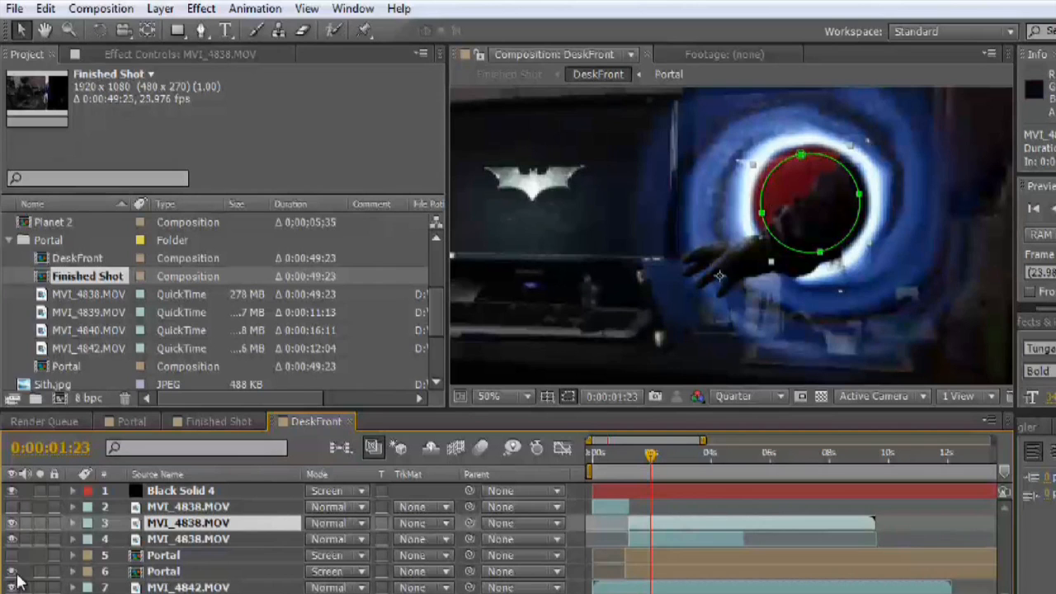
pyautogui.moveTo(725, 277)
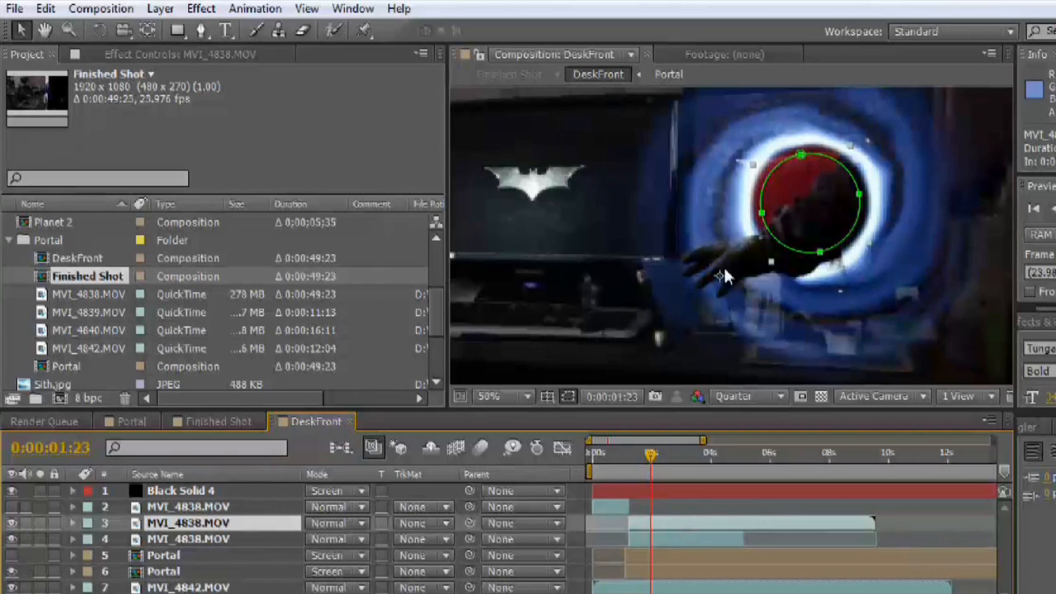
pyautogui.moveTo(931, 231)
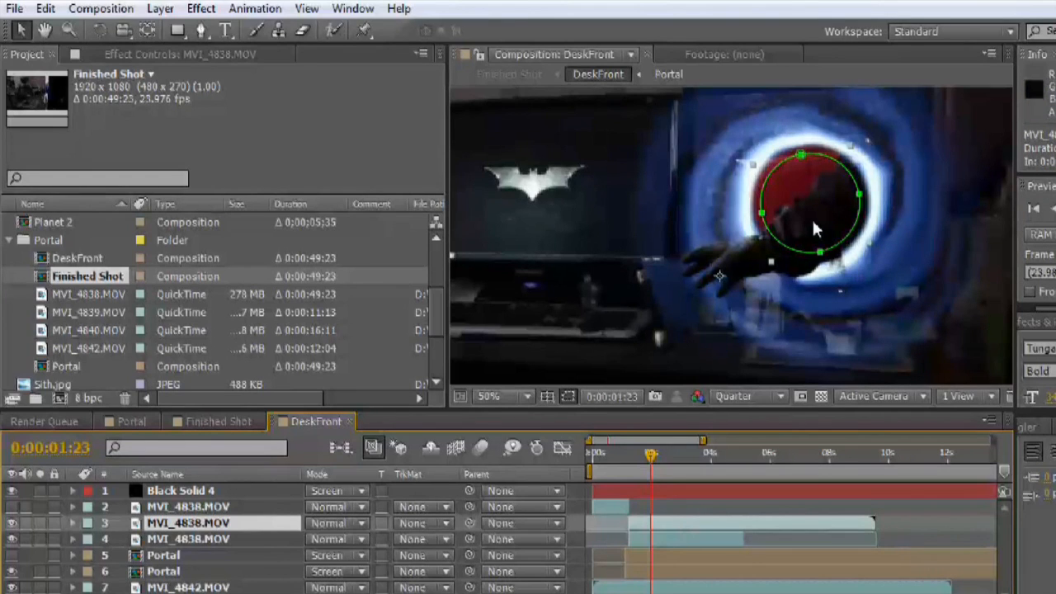
pyautogui.moveTo(697, 256)
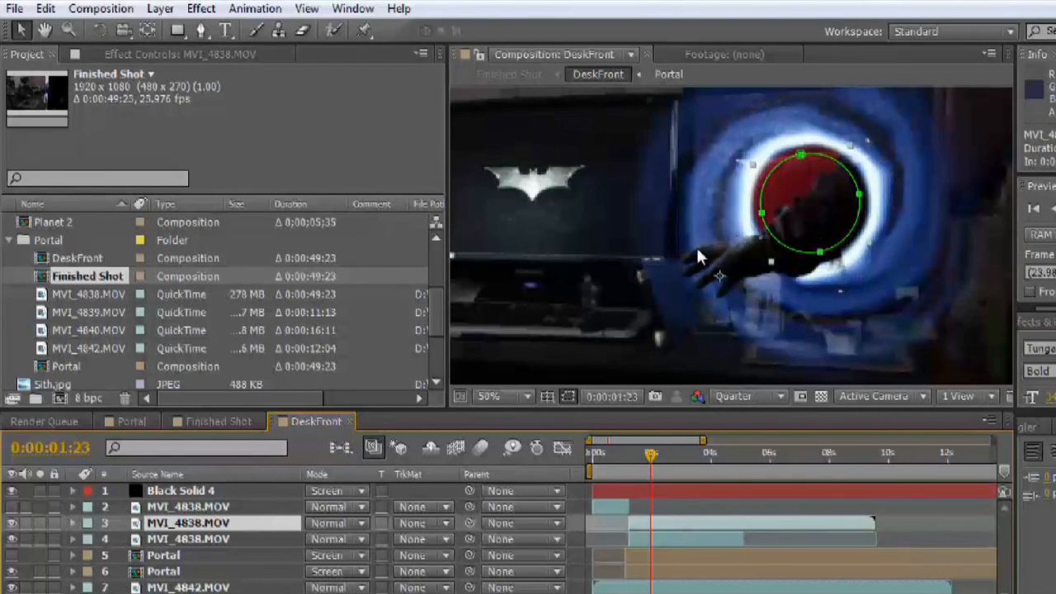
pyautogui.click(128, 421)
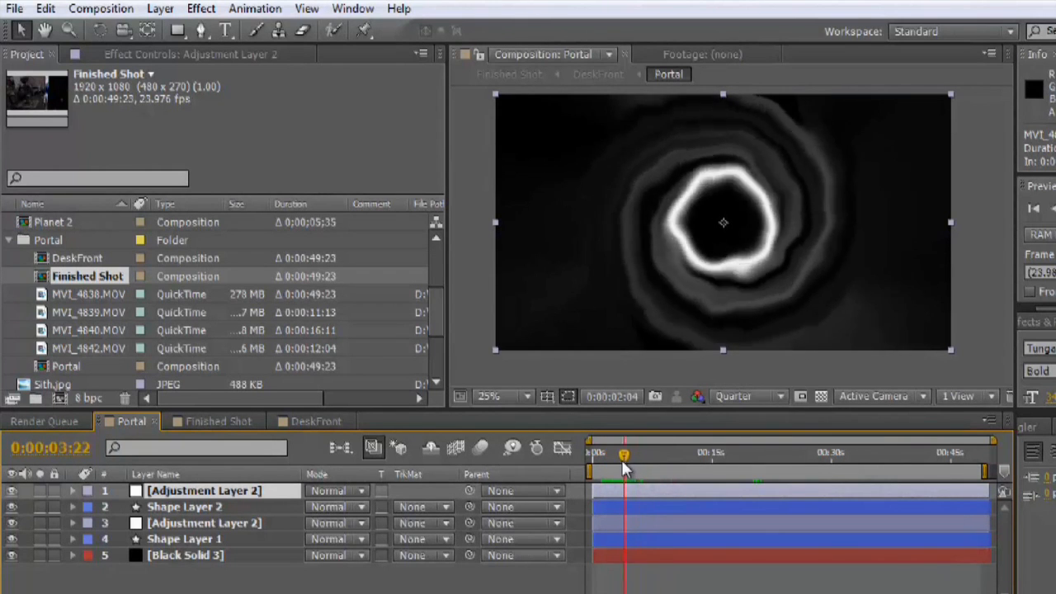
# - Return the Portal composition's current-time indicator to 0:00:00:00
pyautogui.moveTo(624, 454); pyautogui.dragTo(619, 454)
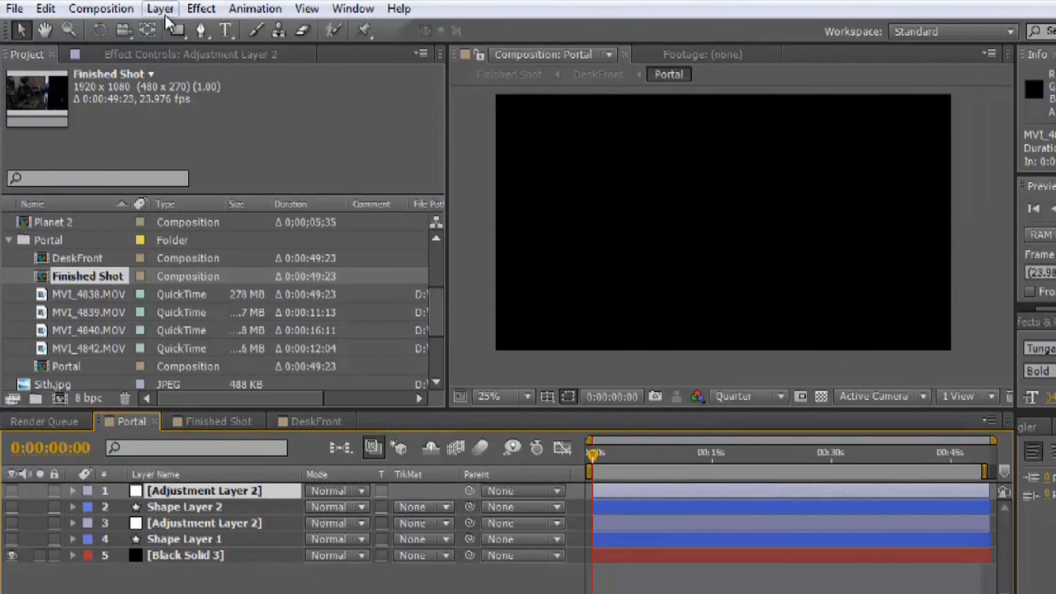
# - Create a shape layer with an Ellipse path and a white 31 px Stroke forming a ring
pyautogui.click(158, 8)
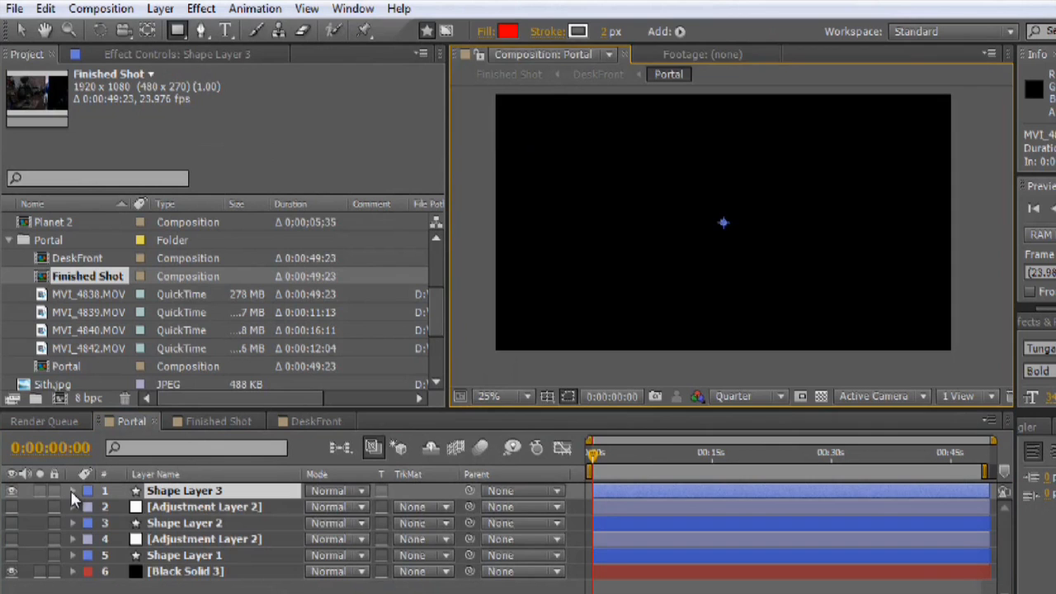
pyautogui.click(93, 492)
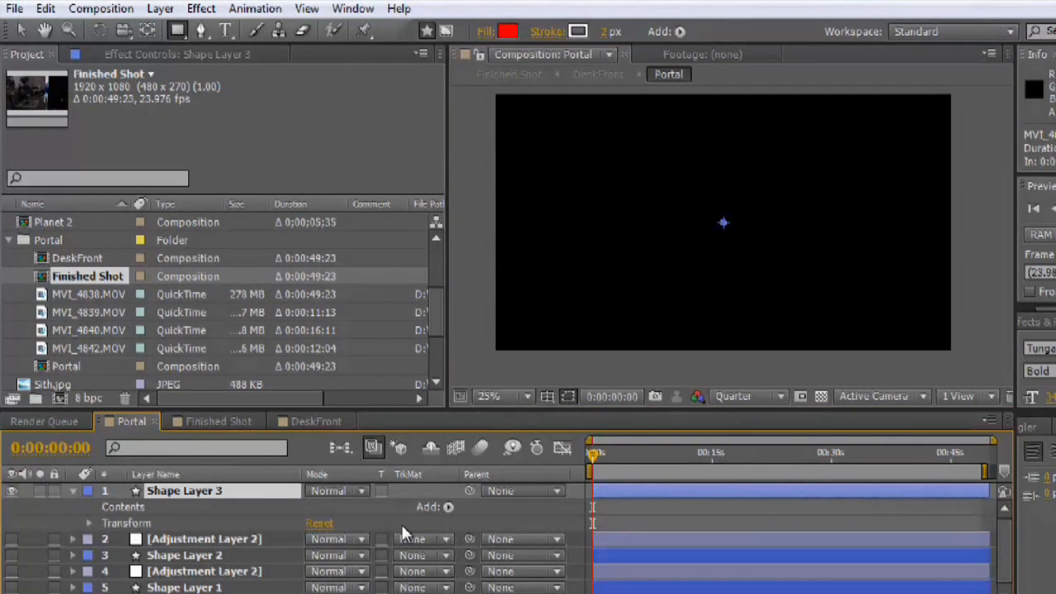
pyautogui.click(448, 507)
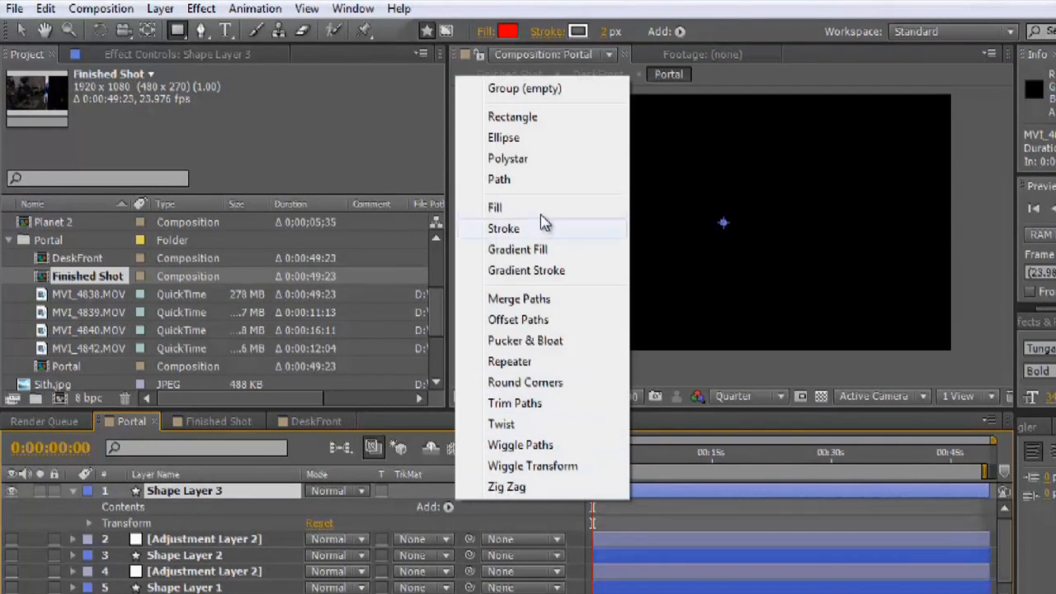
pyautogui.click(504, 137)
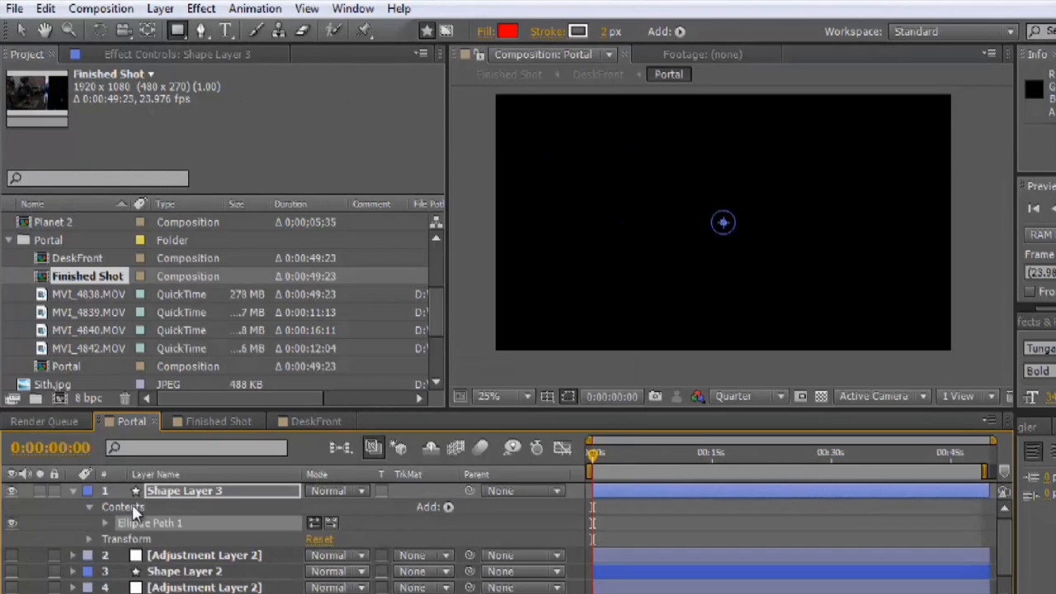
pyautogui.click(109, 521)
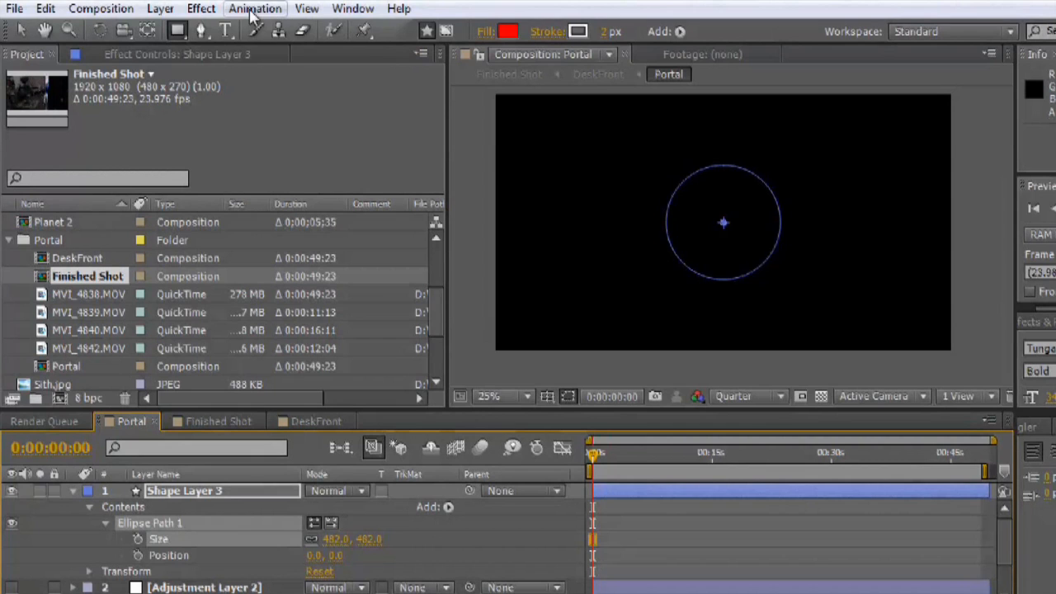
pyautogui.click(448, 508)
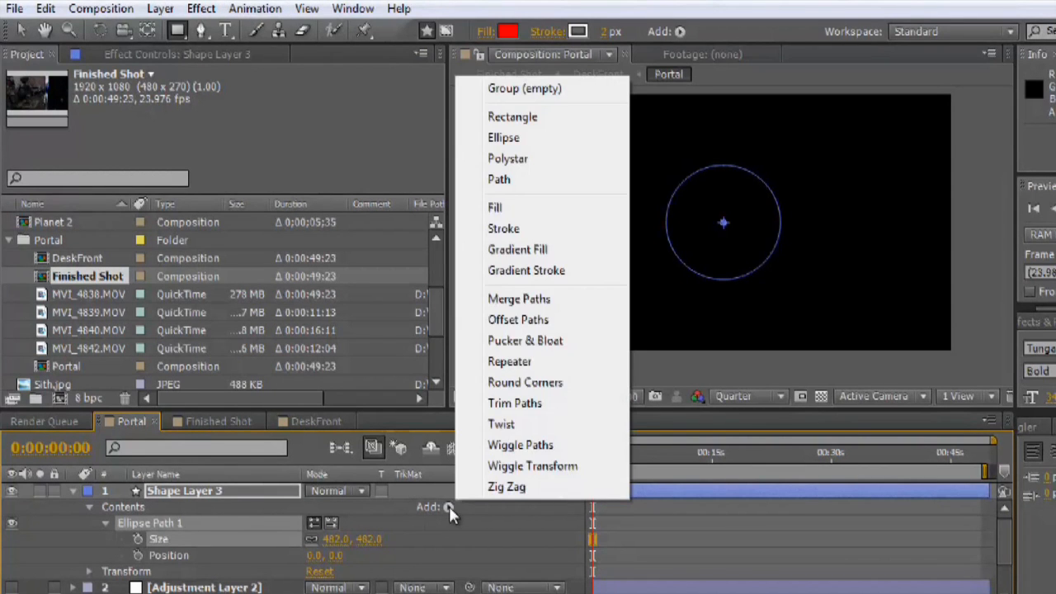
pyautogui.click(503, 228)
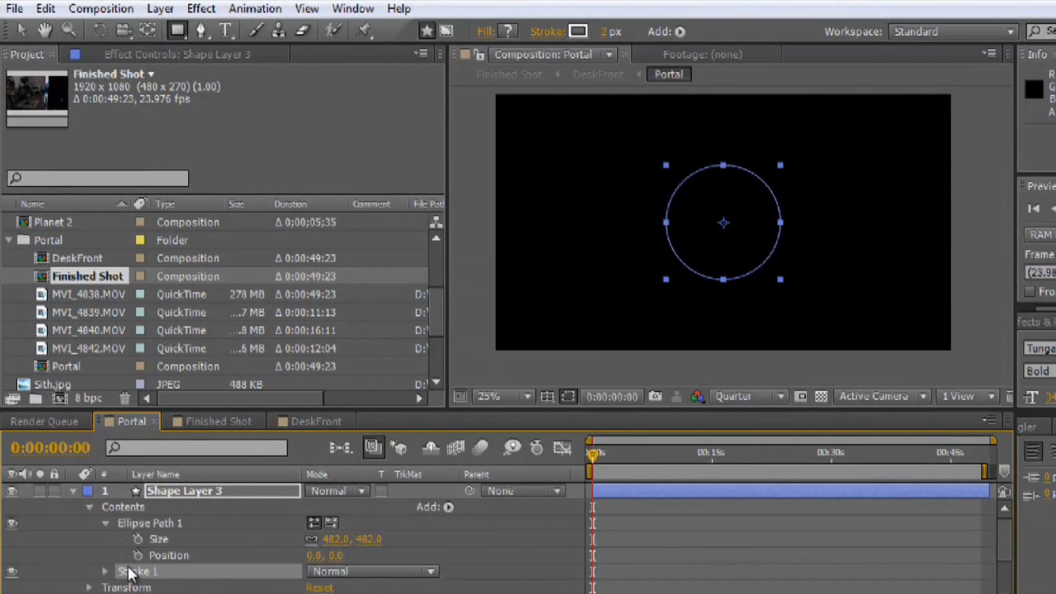
pyautogui.click(107, 566)
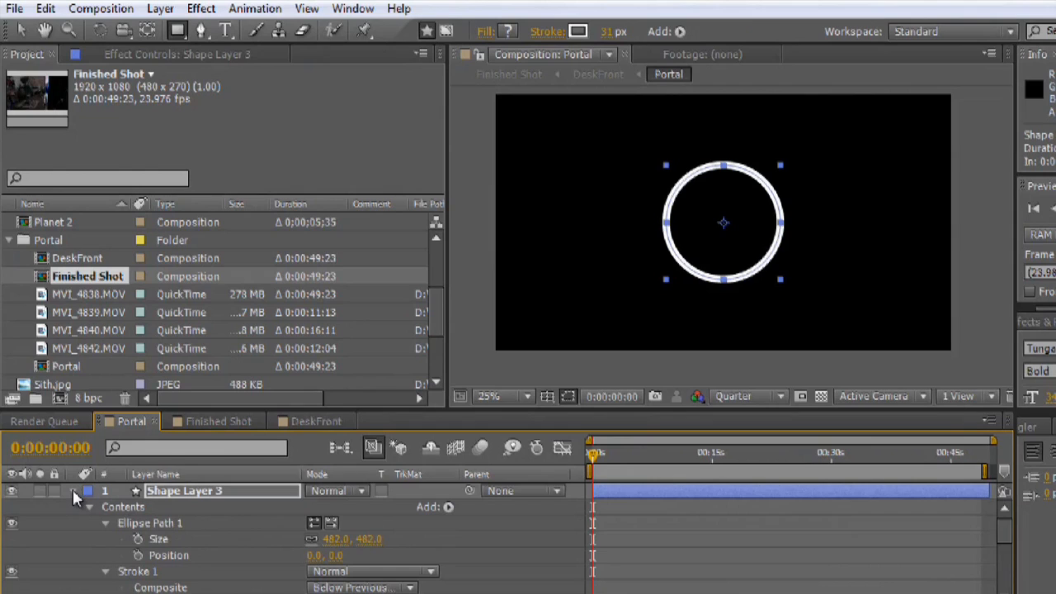
pyautogui.click(119, 507)
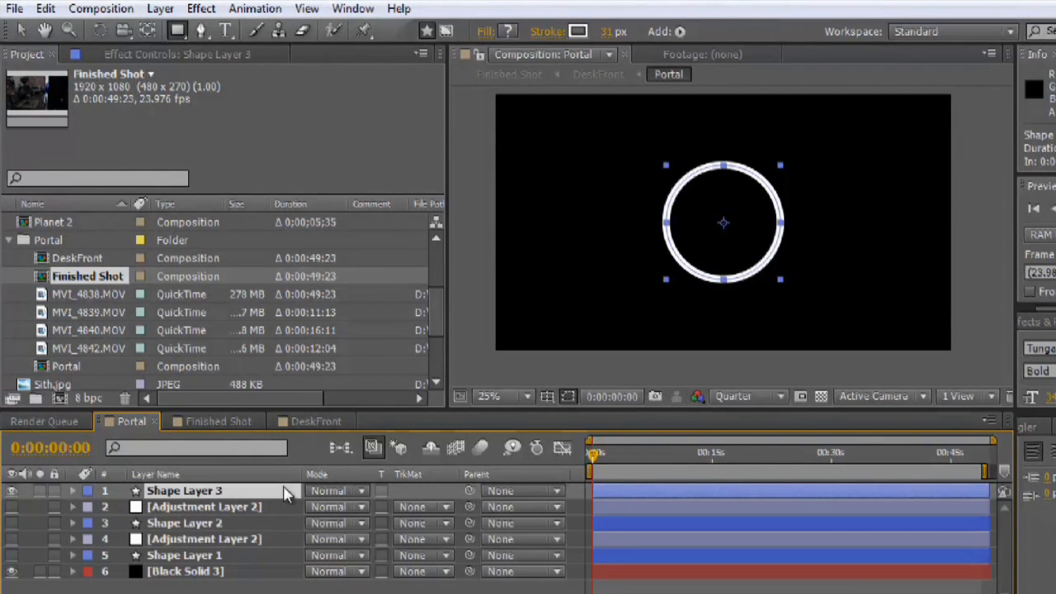
# - Apply CC Light Rays with its centre moved onto the ring's edge, working on Adjustment Layer 2
pyautogui.click(202, 9)
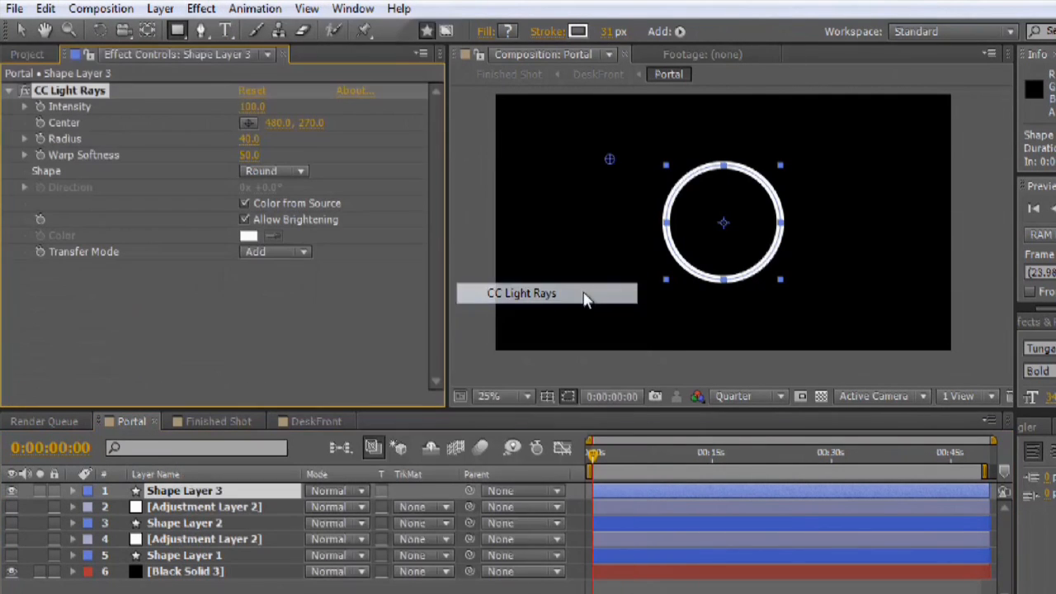
pyautogui.moveTo(609, 158); pyautogui.dragTo(683, 178)
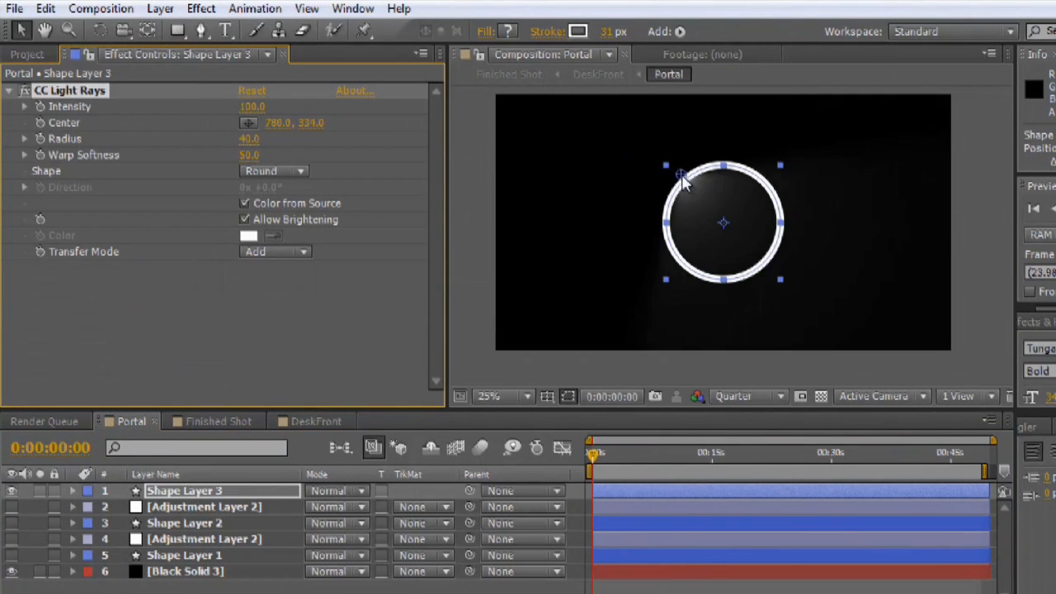
pyautogui.moveTo(682, 179); pyautogui.dragTo(694, 180)
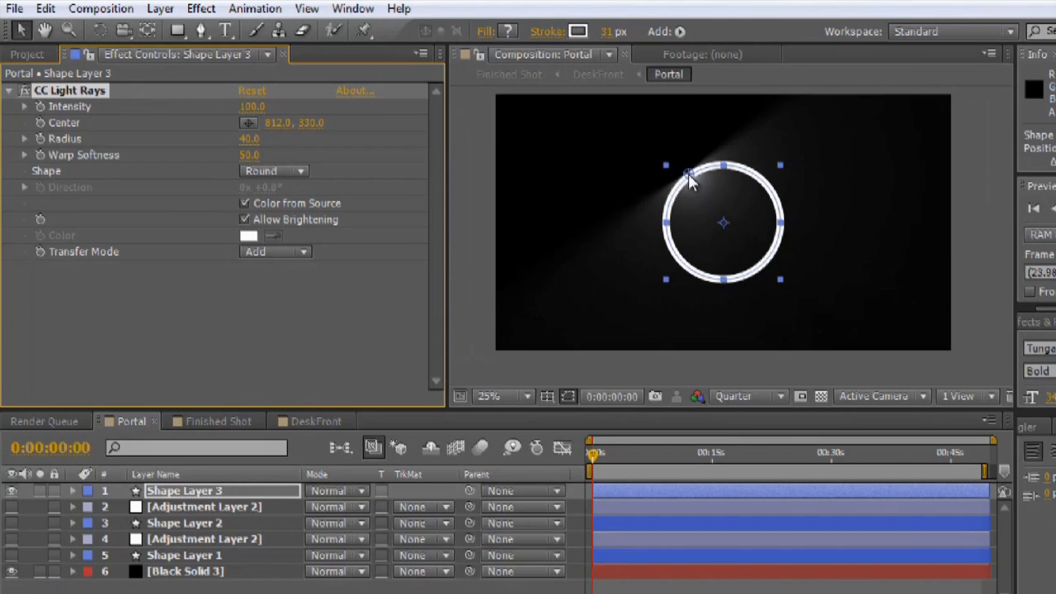
pyautogui.moveTo(686, 179); pyautogui.dragTo(696, 183)
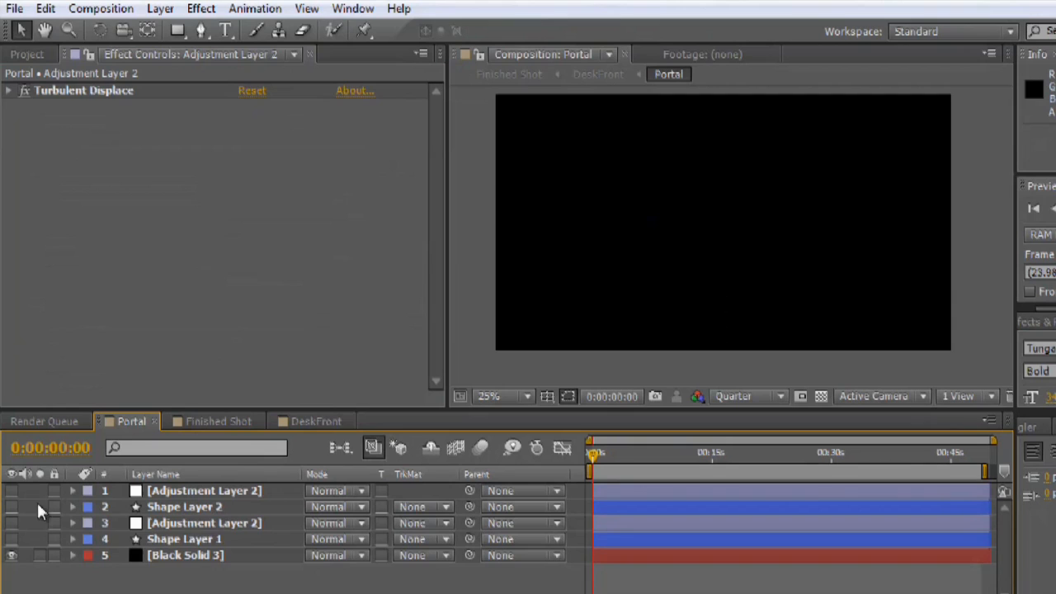
pyautogui.click(181, 538)
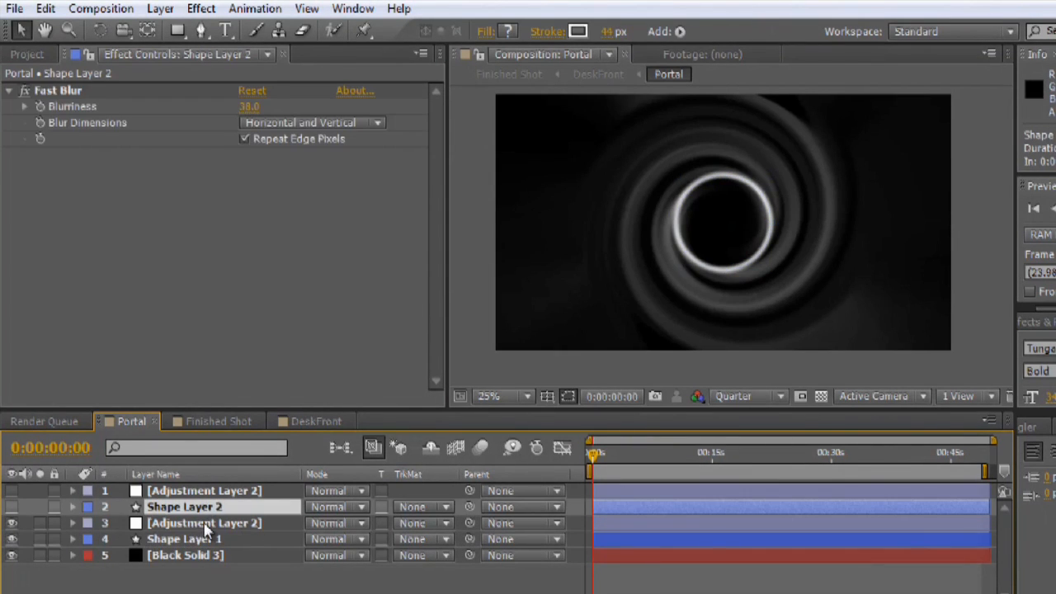
pyautogui.click(205, 523)
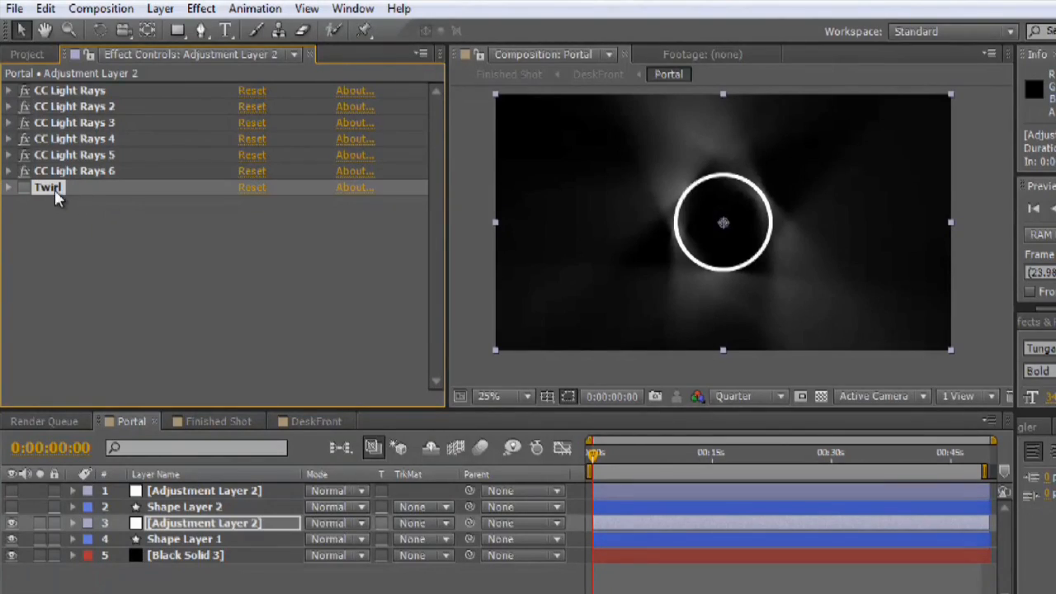
# - Apply a second Twirl distortion with Angle about 1x+163° to spiral the rays
pyautogui.click(202, 8)
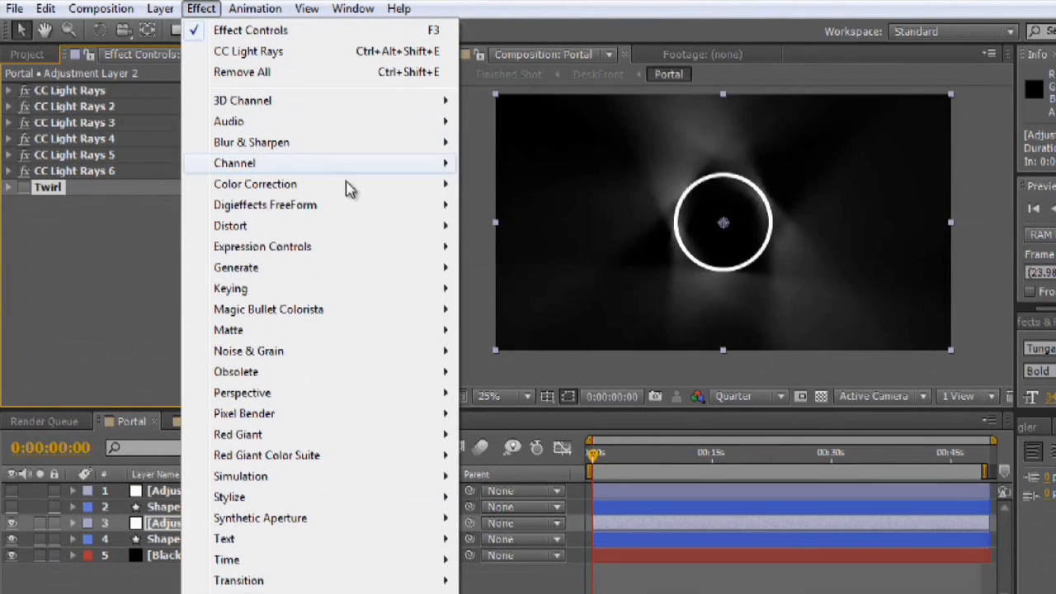
pyautogui.moveTo(223, 218)
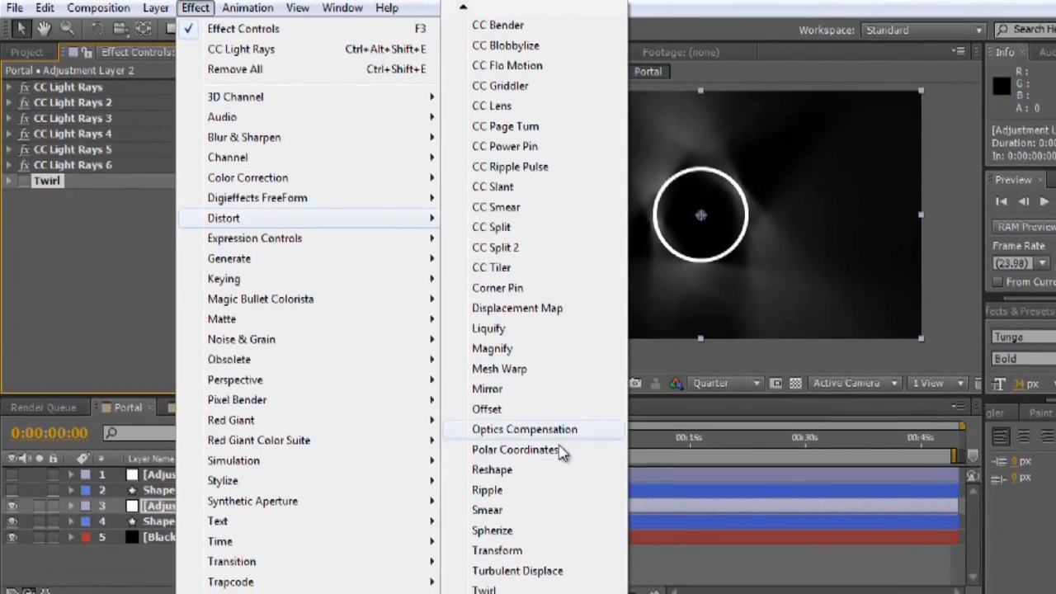
pyautogui.click(489, 591)
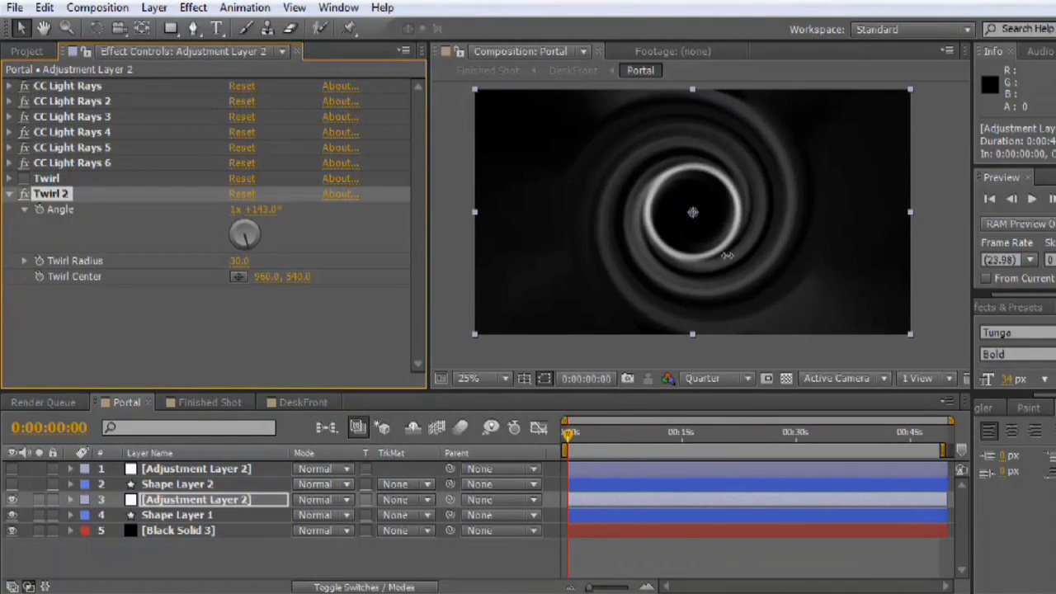
pyautogui.moveTo(255, 231); pyautogui.dragTo(248, 235)
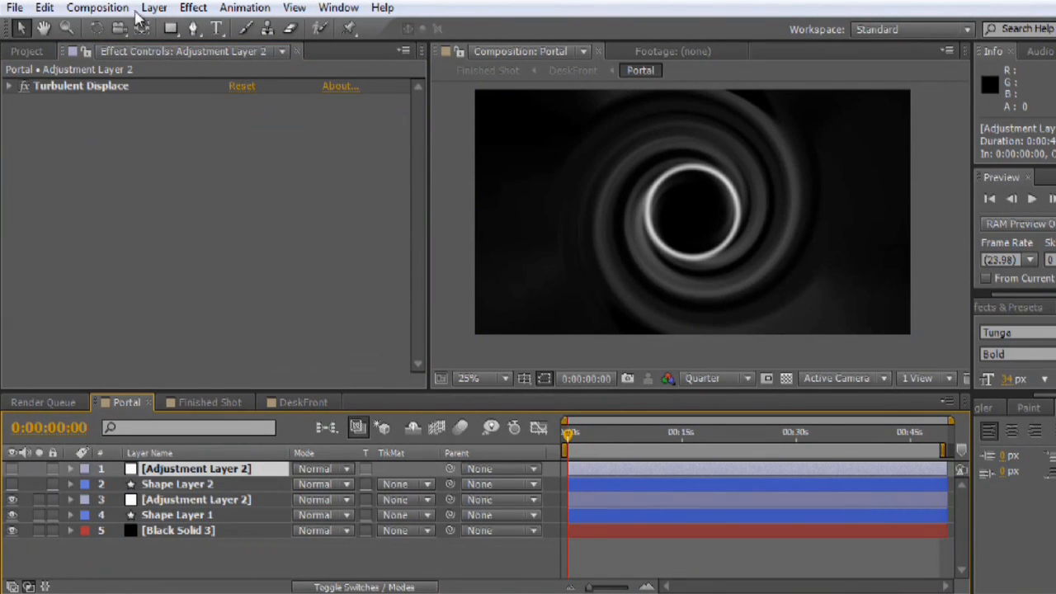
# - Create an adjustment layer with Turbulent Displace, Size 35, and vary its Evolution
pyautogui.click(153, 7)
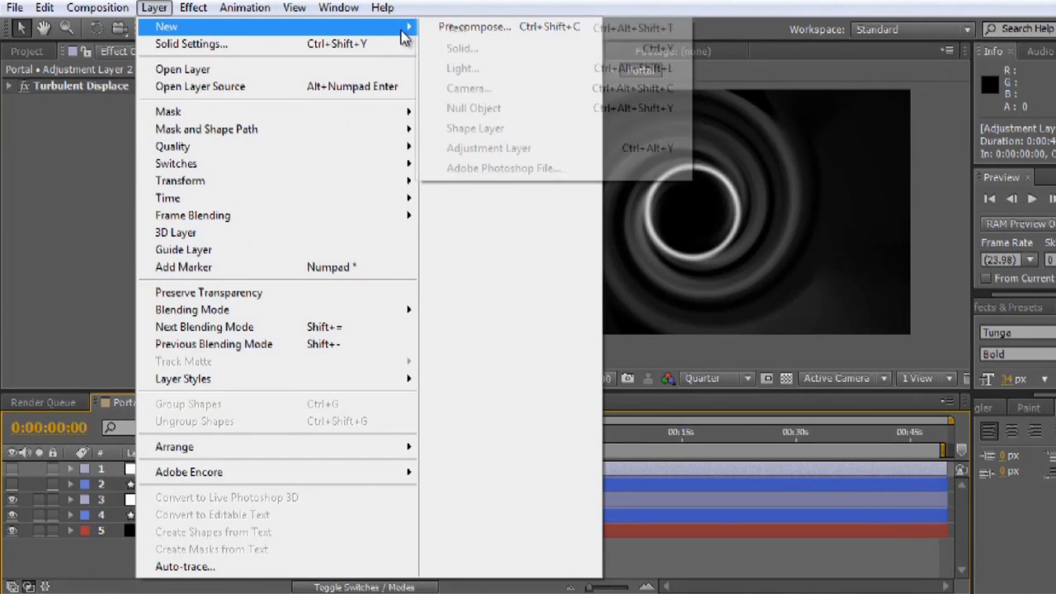
pyautogui.click(215, 7)
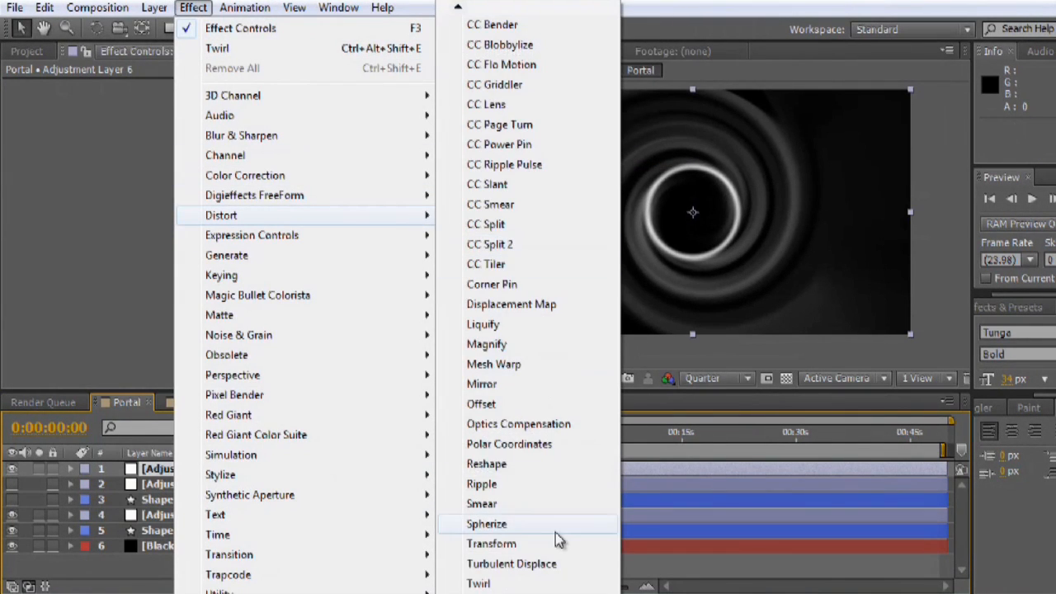
pyautogui.click(512, 564)
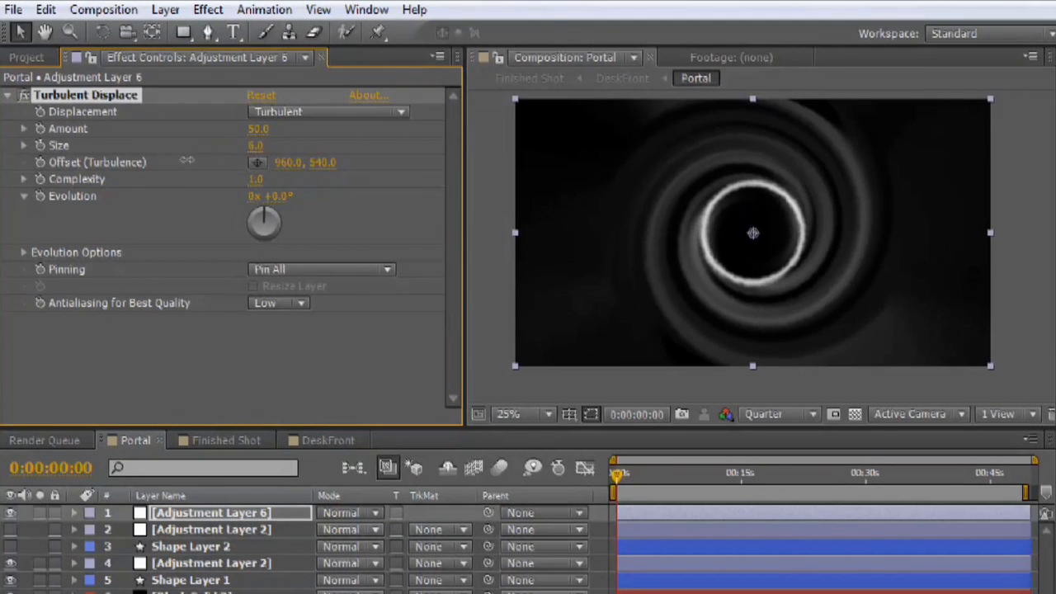
pyautogui.moveTo(257, 145); pyautogui.dragTo(281, 145)
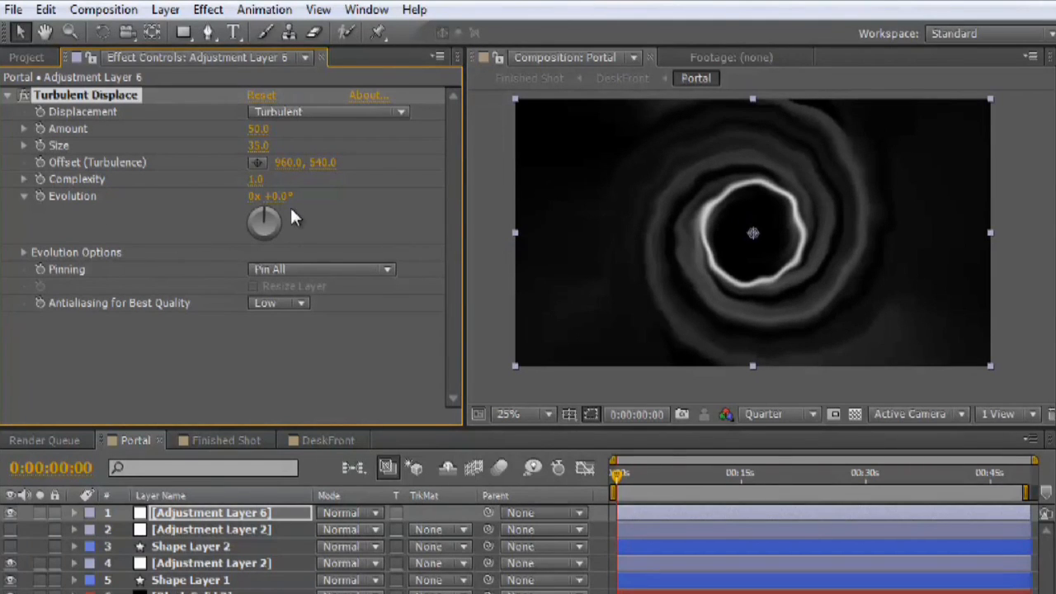
pyautogui.moveTo(264, 223); pyautogui.dragTo(280, 215)
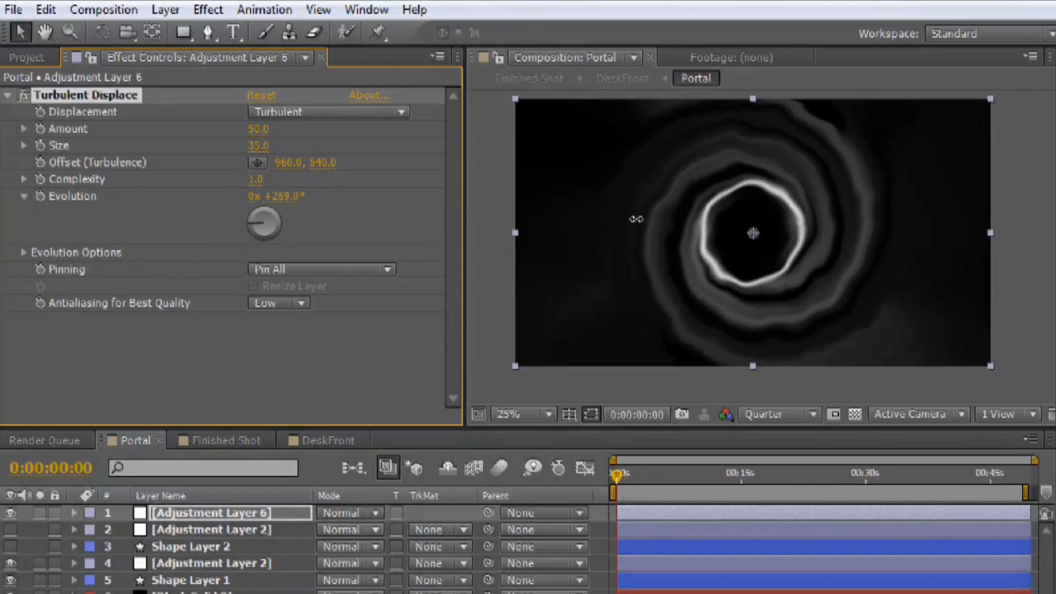
pyautogui.moveTo(264, 223); pyautogui.dragTo(264, 206)
pyautogui.write('time*50;')
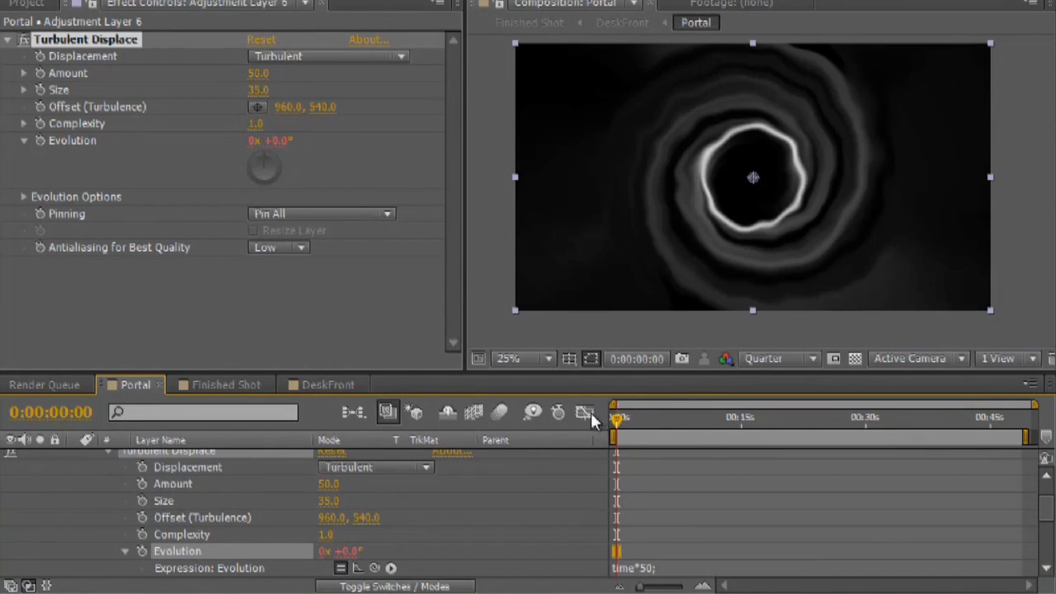
# - Scrub the timeline to preview the Evolution expression time*50 warping the ring
pyautogui.moveTo(617, 420); pyautogui.dragTo(688, 420)
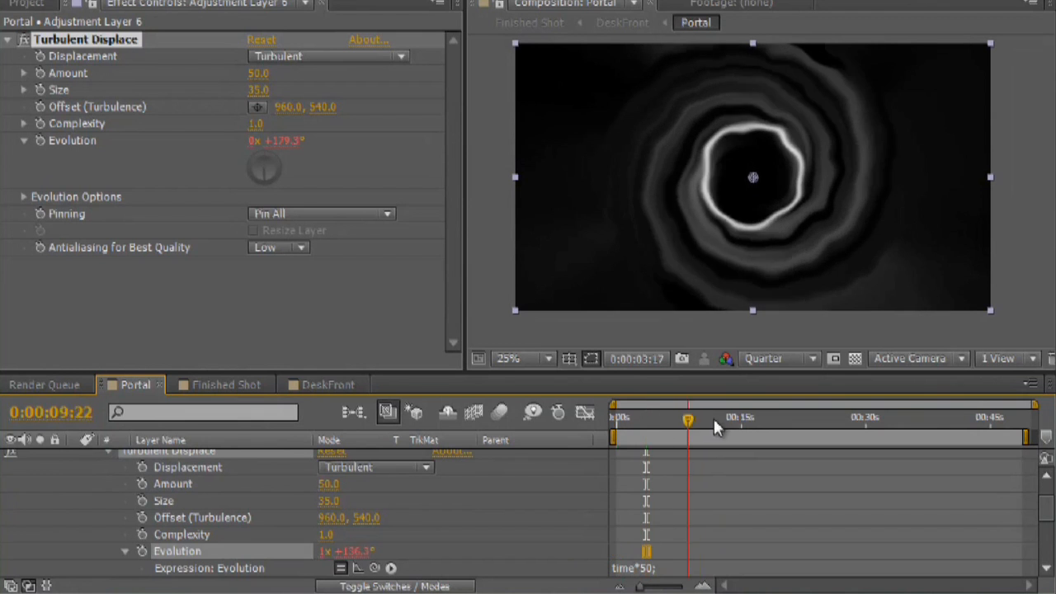
pyautogui.moveTo(687, 421); pyautogui.dragTo(690, 436)
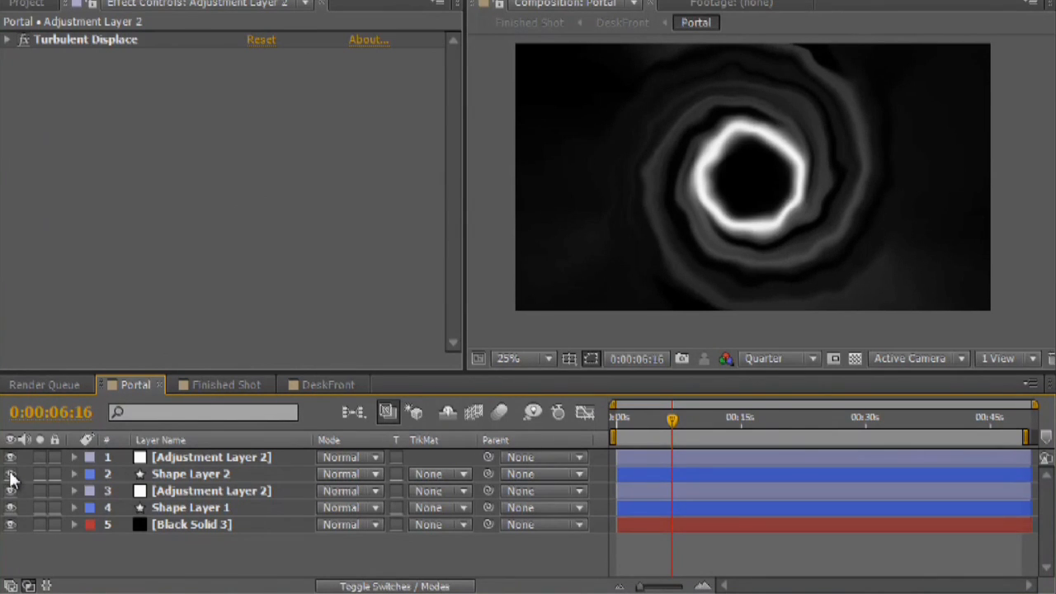
# - Check Shape Layer 2's Fast Blur, then switch to the DeskFront composition
pyautogui.click(198, 476)
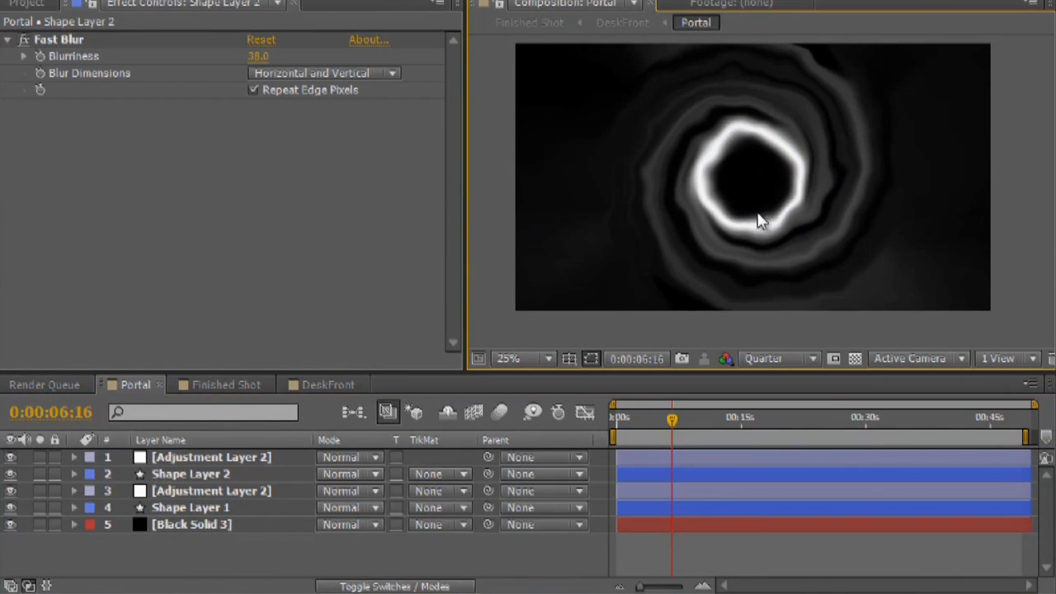
pyautogui.moveTo(97, 257)
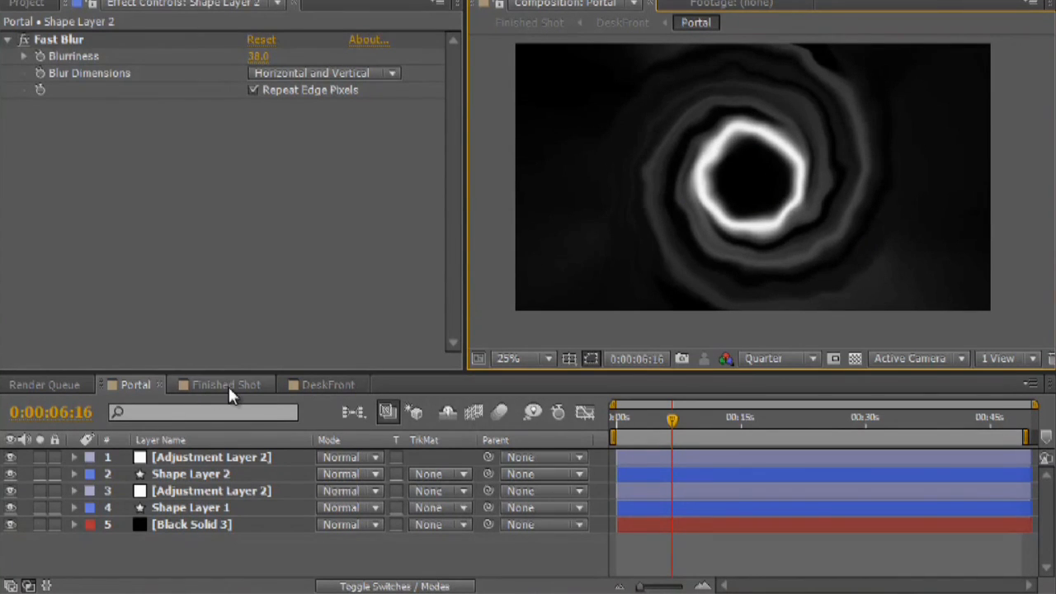
pyautogui.click(326, 384)
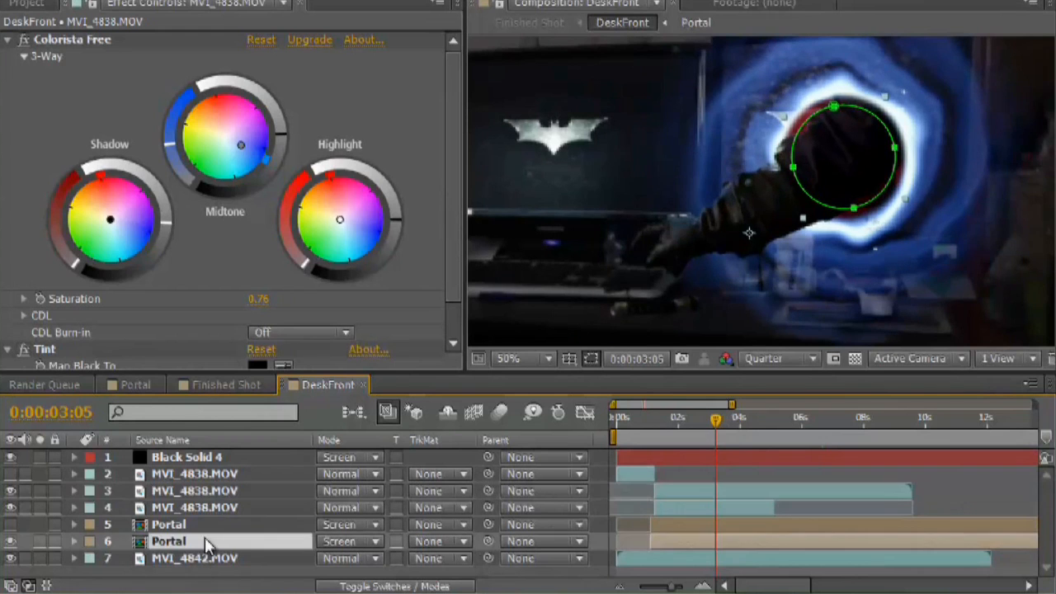
# - Adjust the Portal layer's Color Balance highlight green so the portal glows blue
pyautogui.click(170, 541)
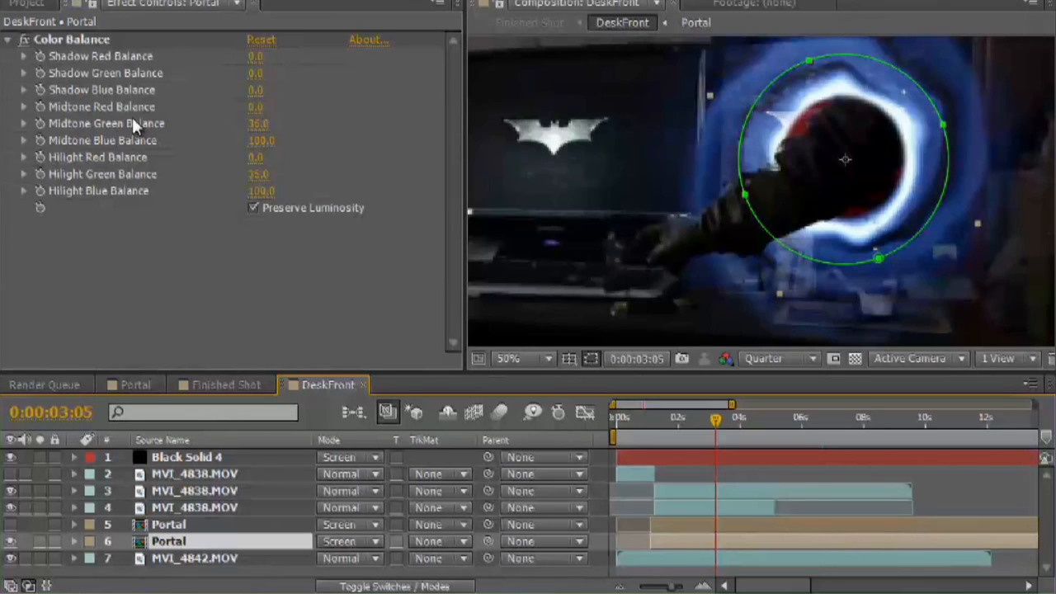
pyautogui.moveTo(717, 419); pyautogui.dragTo(707, 419)
pyautogui.write('time*100;')
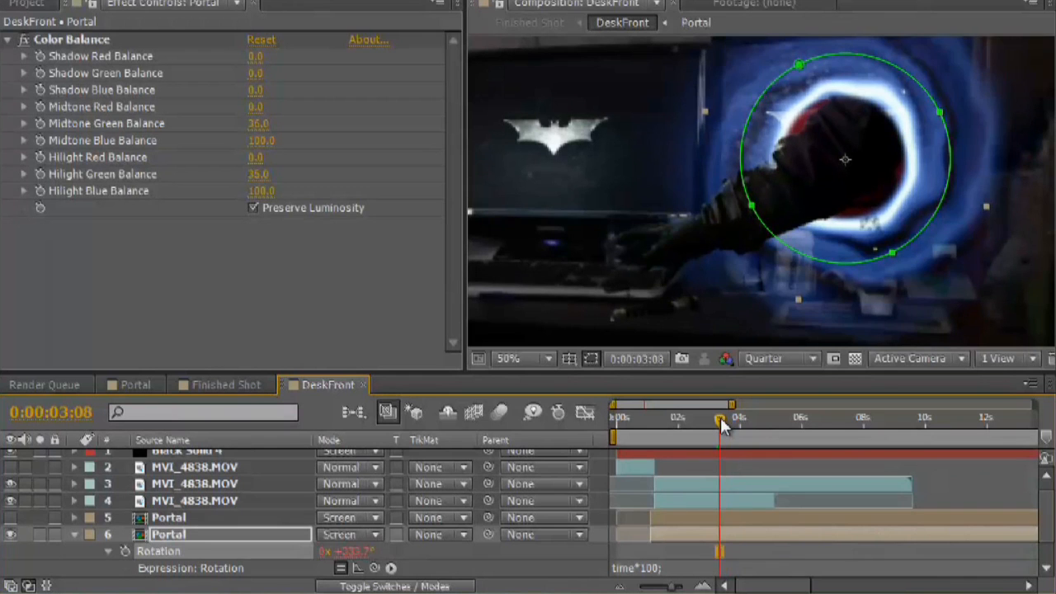
pyautogui.moveTo(719, 421)
pyautogui.write('*-1')
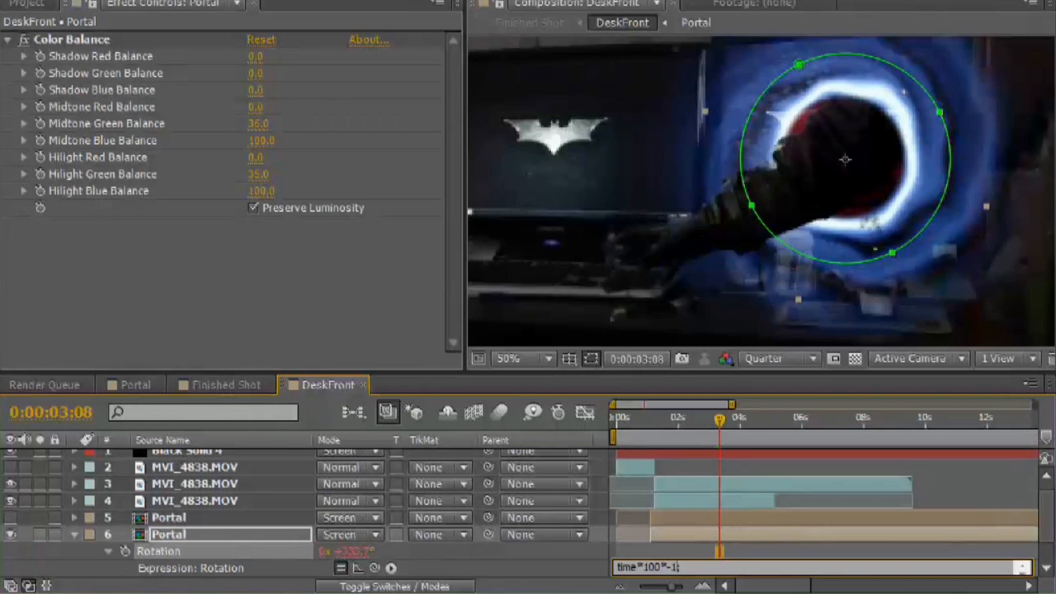
# - Scrub the timeline to preview the time*100*-1 rotation spinning the portal in reverse
pyautogui.moveTo(718, 429); pyautogui.dragTo(680, 429)
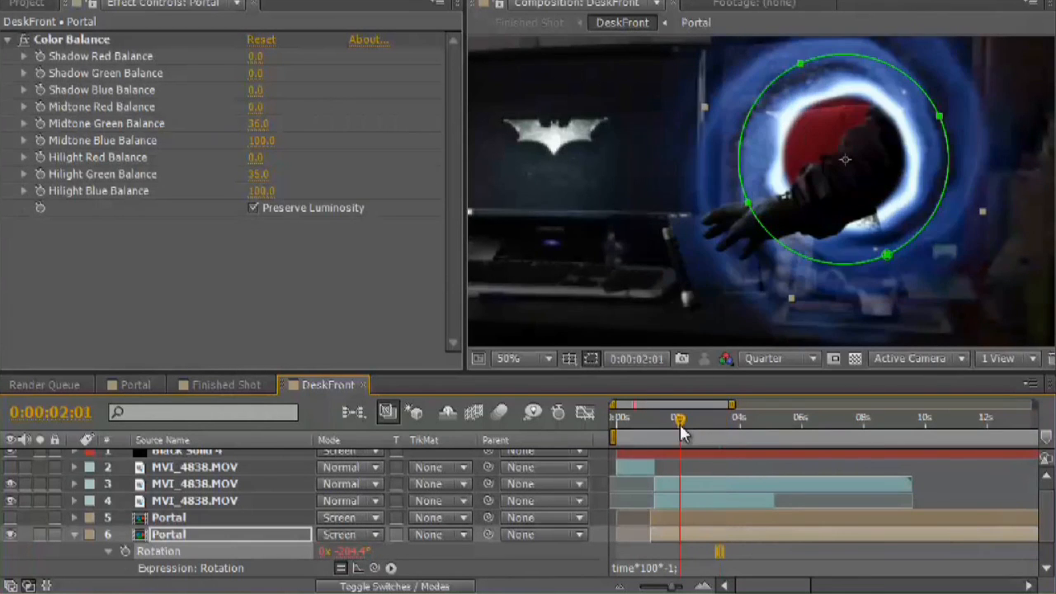
pyautogui.moveTo(680, 421); pyautogui.dragTo(703, 421)
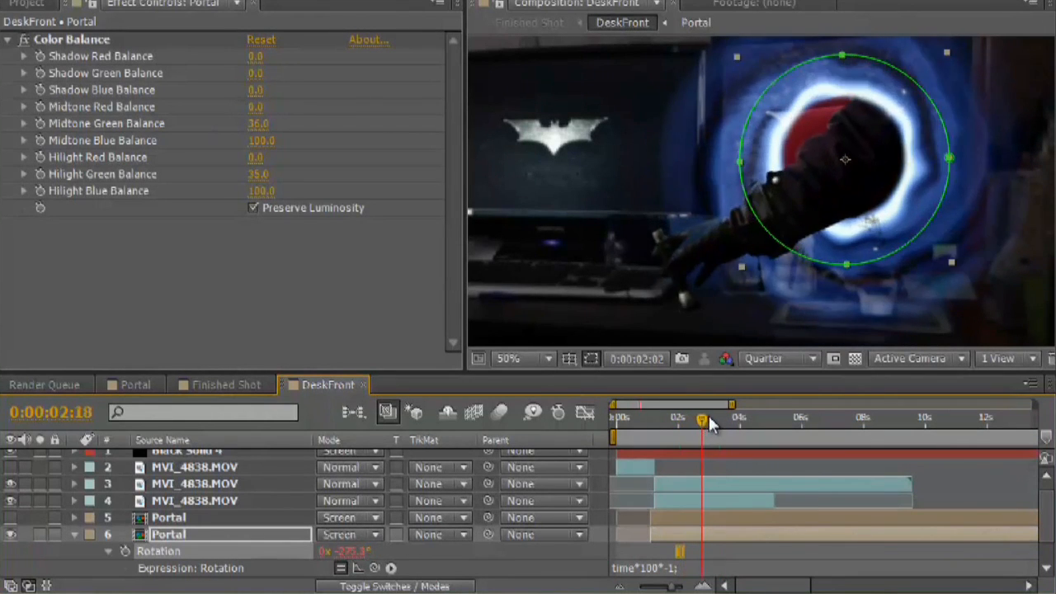